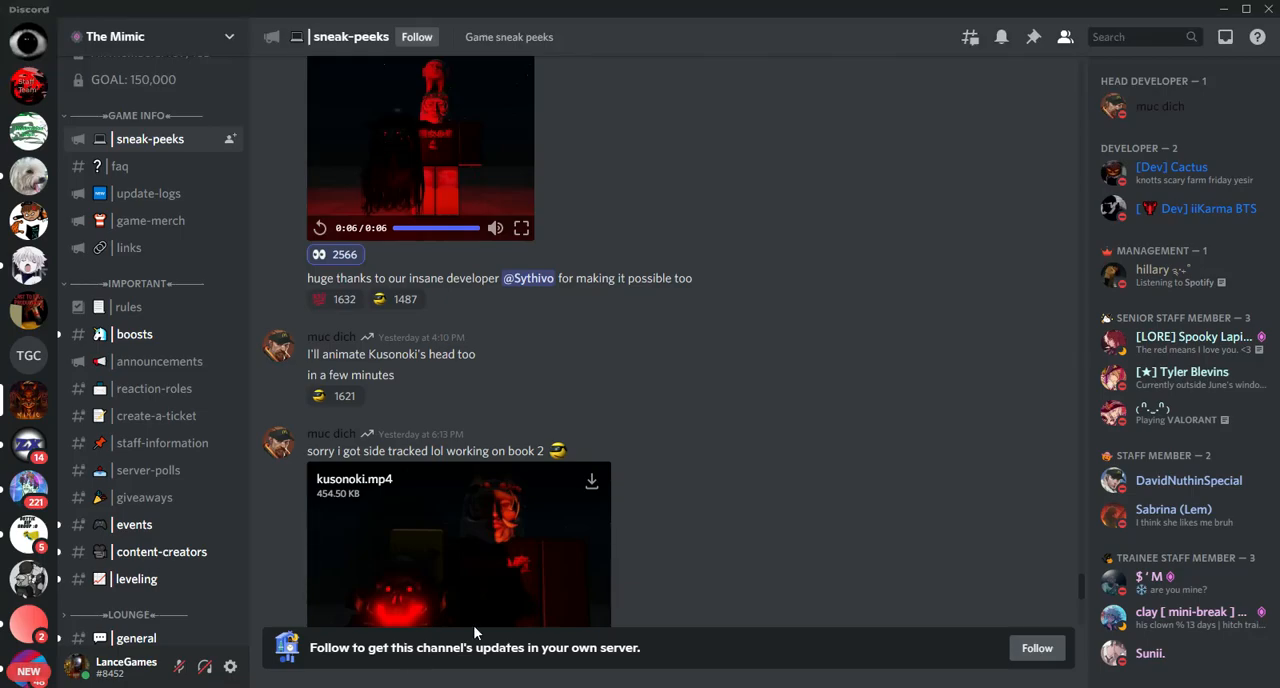
pyautogui.moveTo(726, 578)
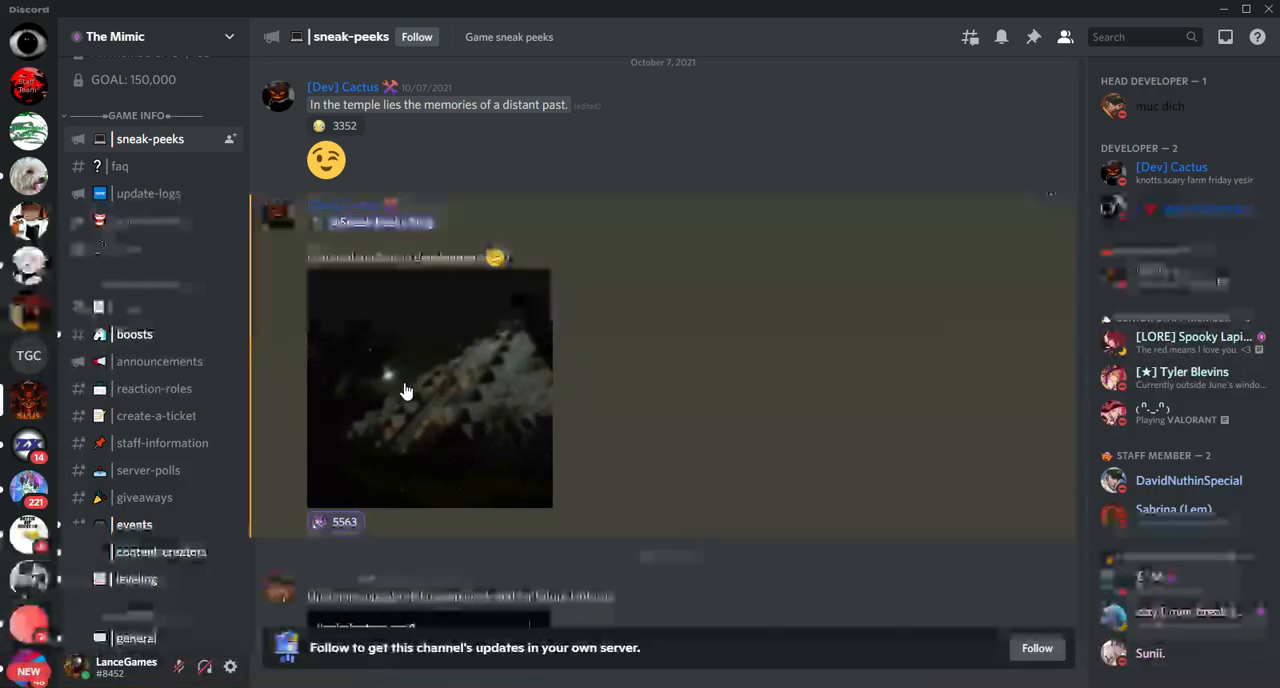
# Browse back through sneak-peeks to the October 10 post with jigokulantern.mp4.
pyautogui.click(428, 390)
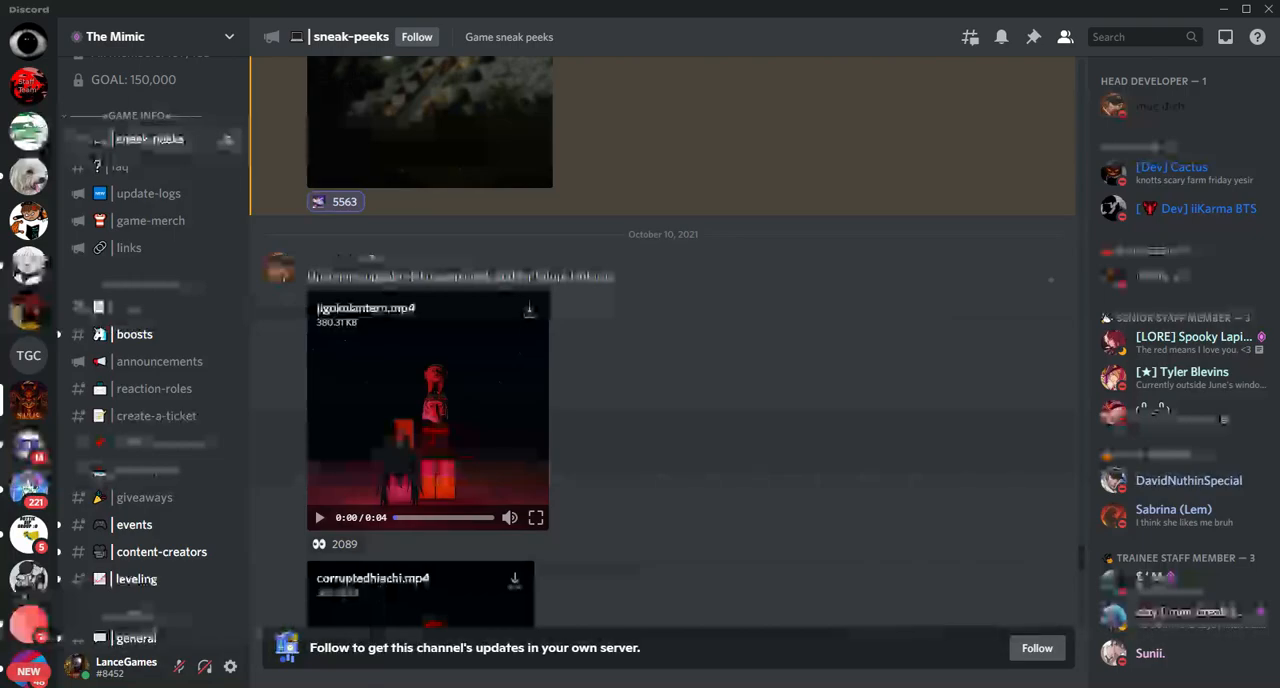
# Play jigokulantern.mp4, then scroll down to the corruptedhiachi.mp4 preview.
pyautogui.click(320, 517)
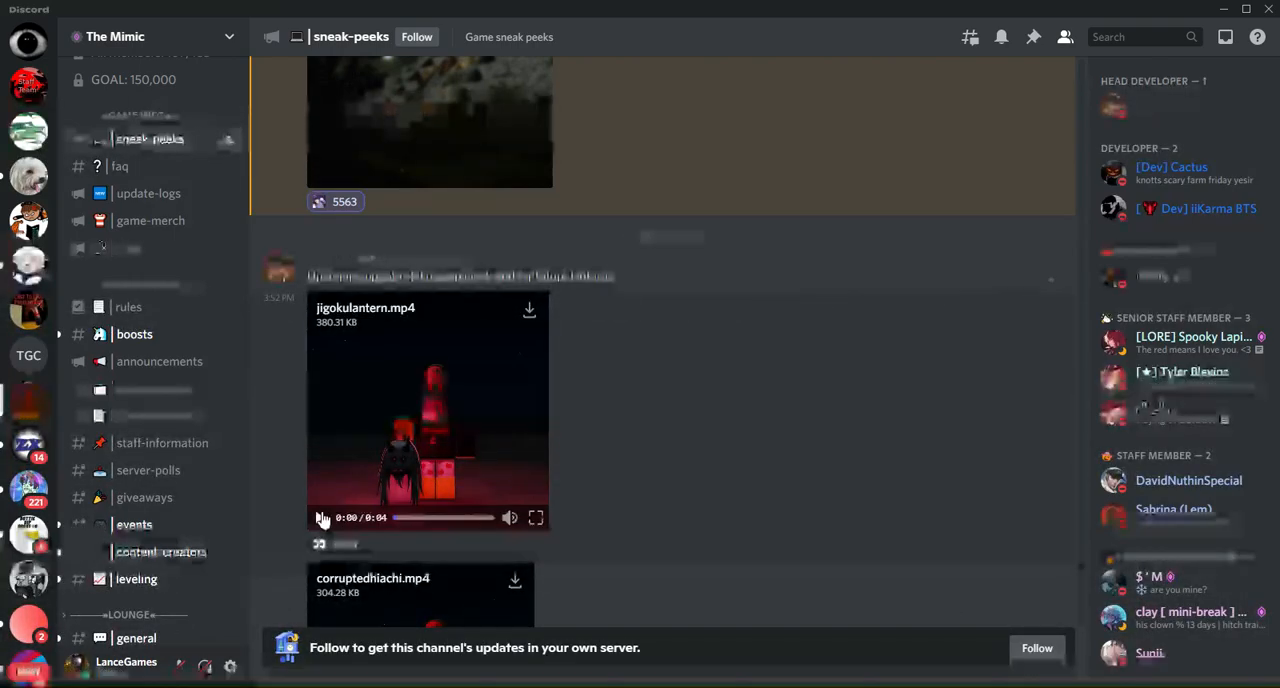
pyautogui.click(322, 517)
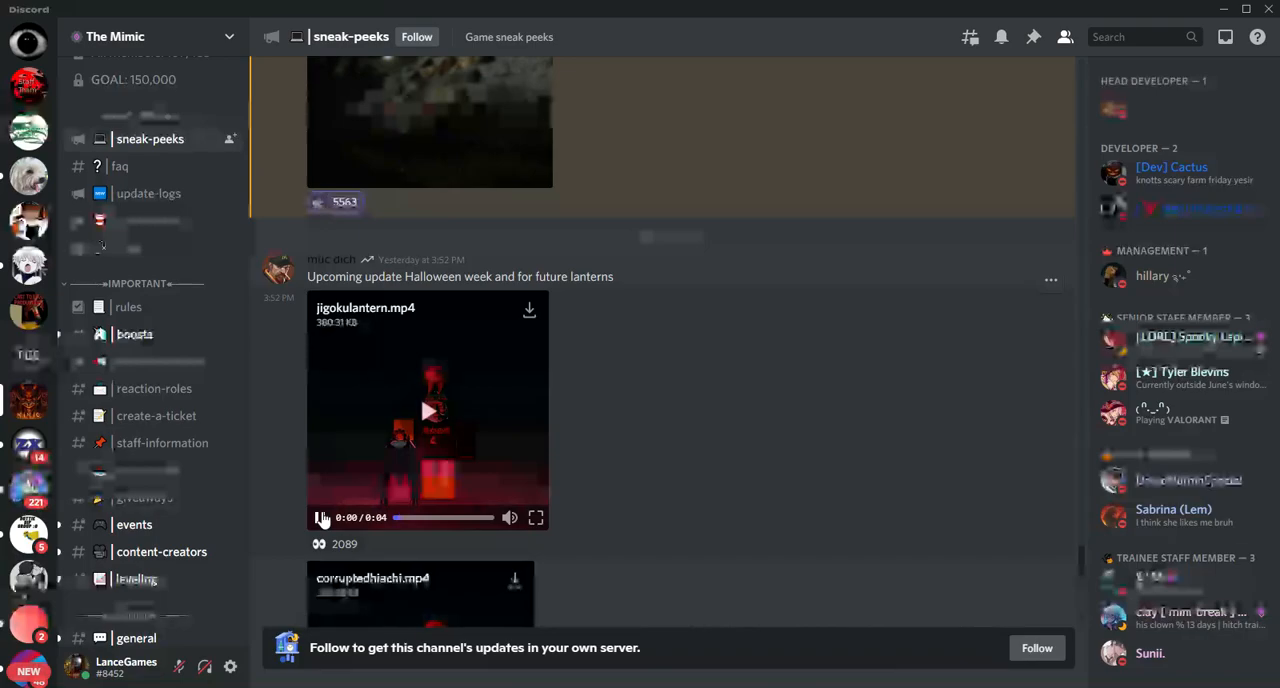
pyautogui.click(320, 517)
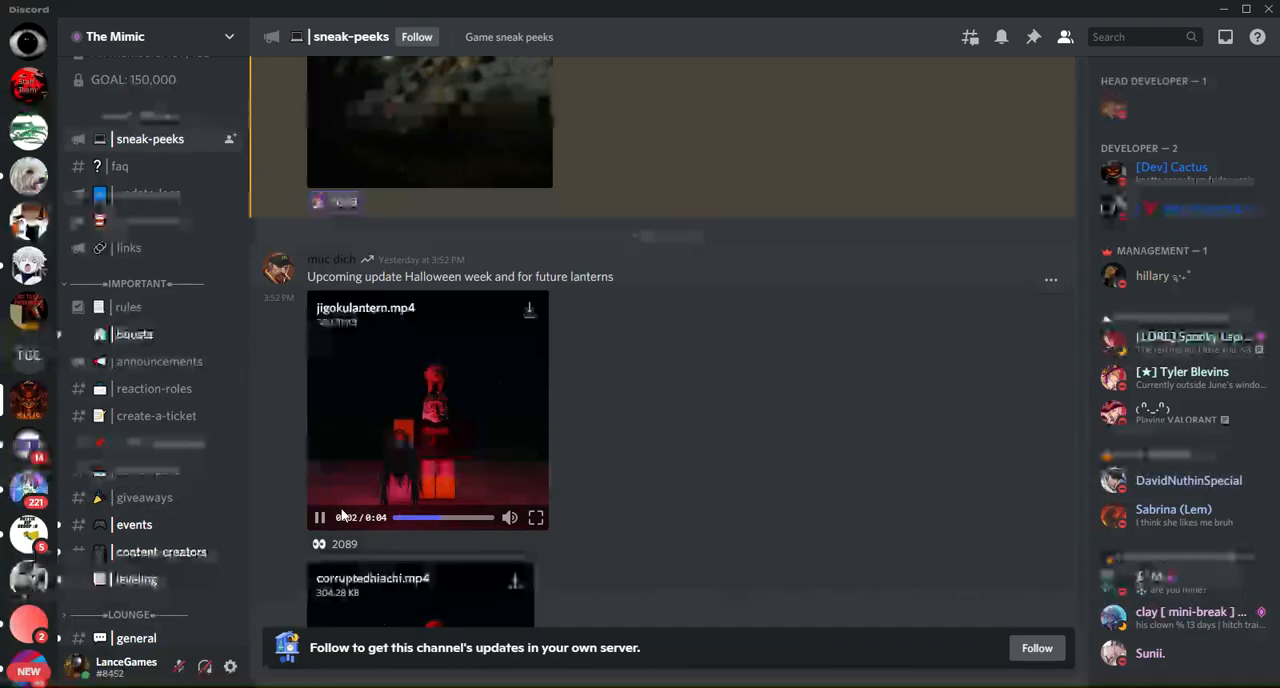
pyautogui.scroll(-3)
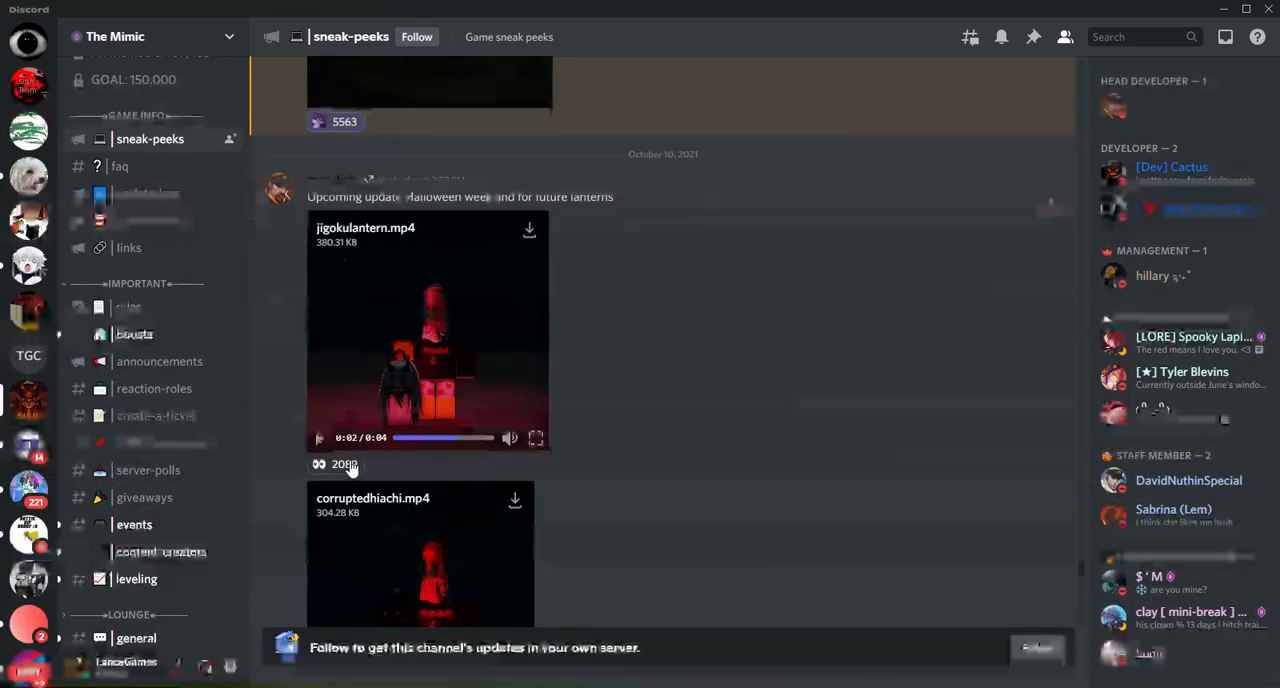
pyautogui.scroll(-3)
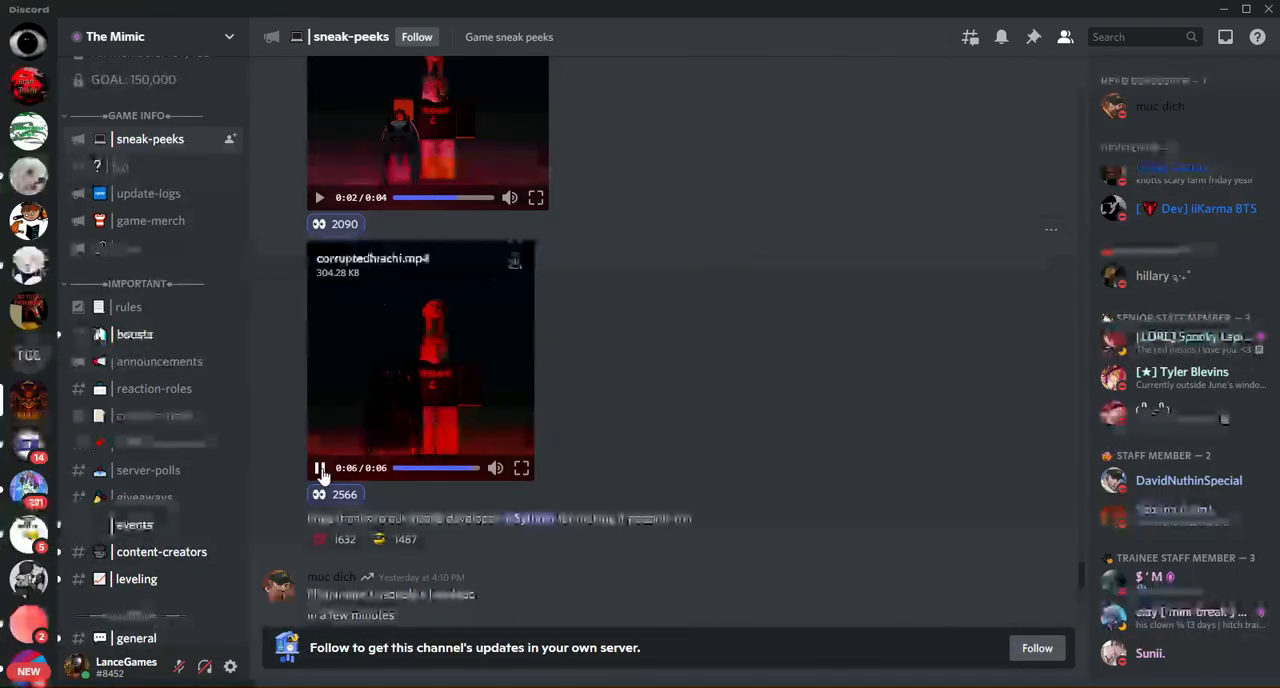
# Play kusonoki.mp4, restart it from the beginning, and let it finish.
pyautogui.scroll(-3)
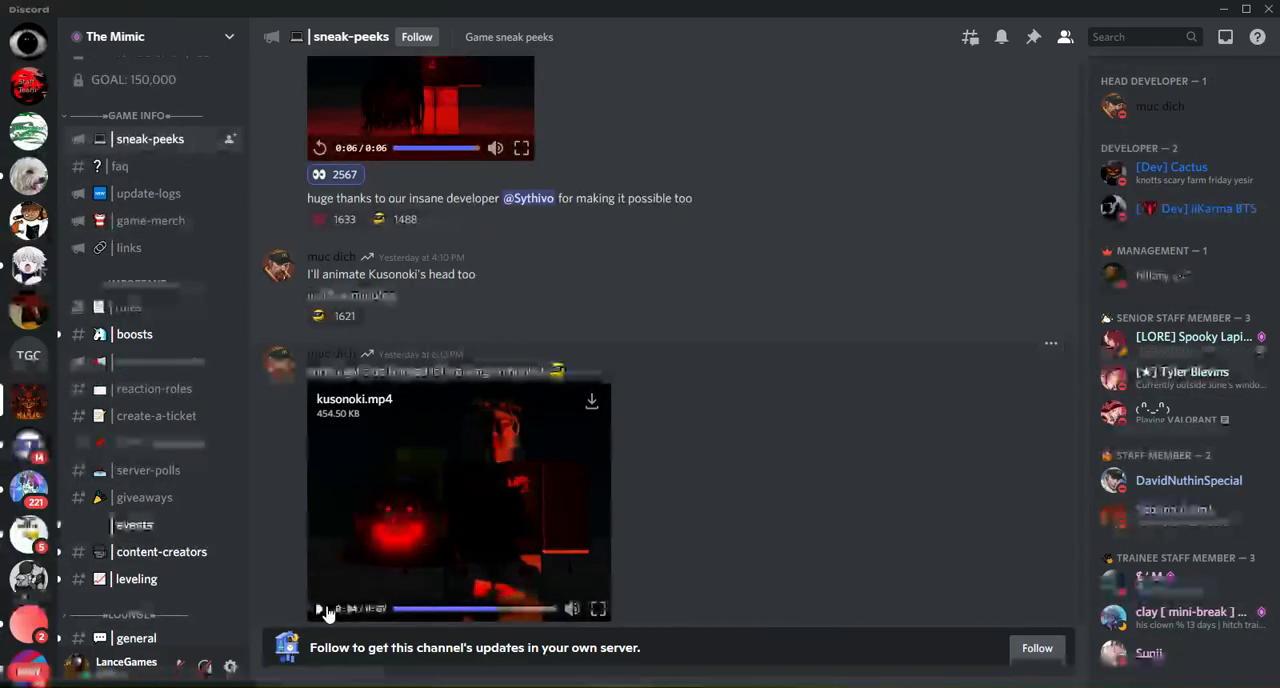
pyautogui.click(319, 608)
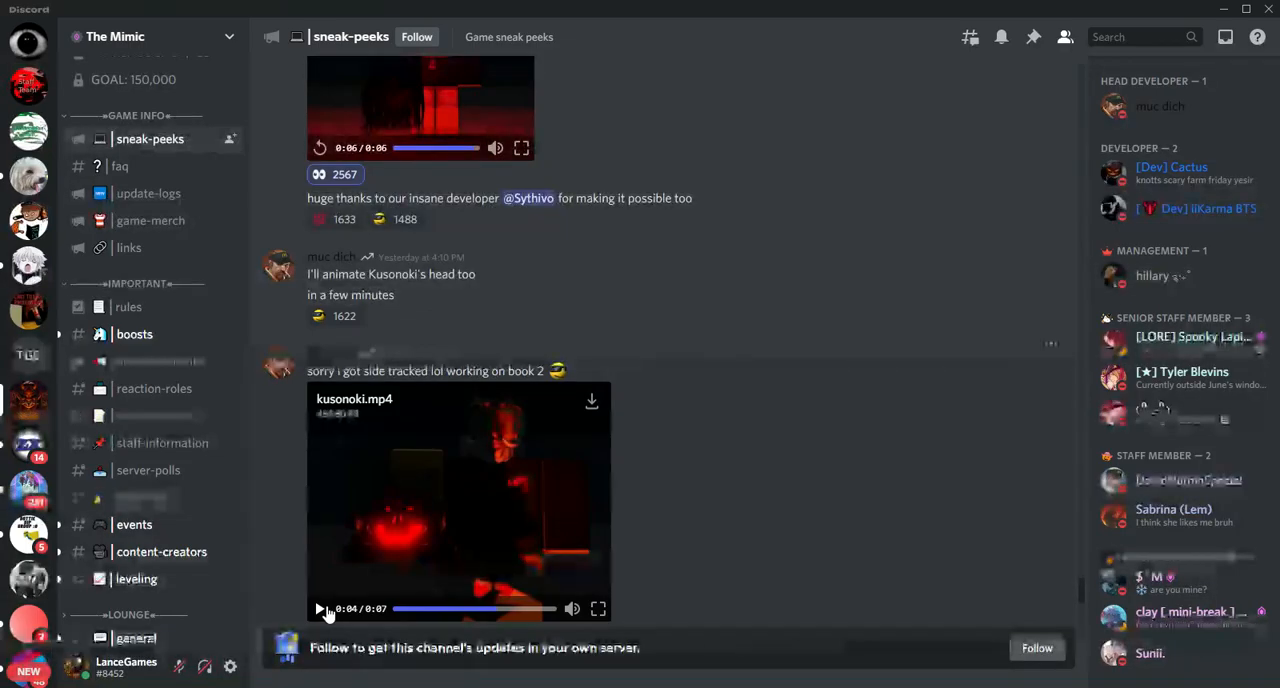
pyautogui.click(320, 608)
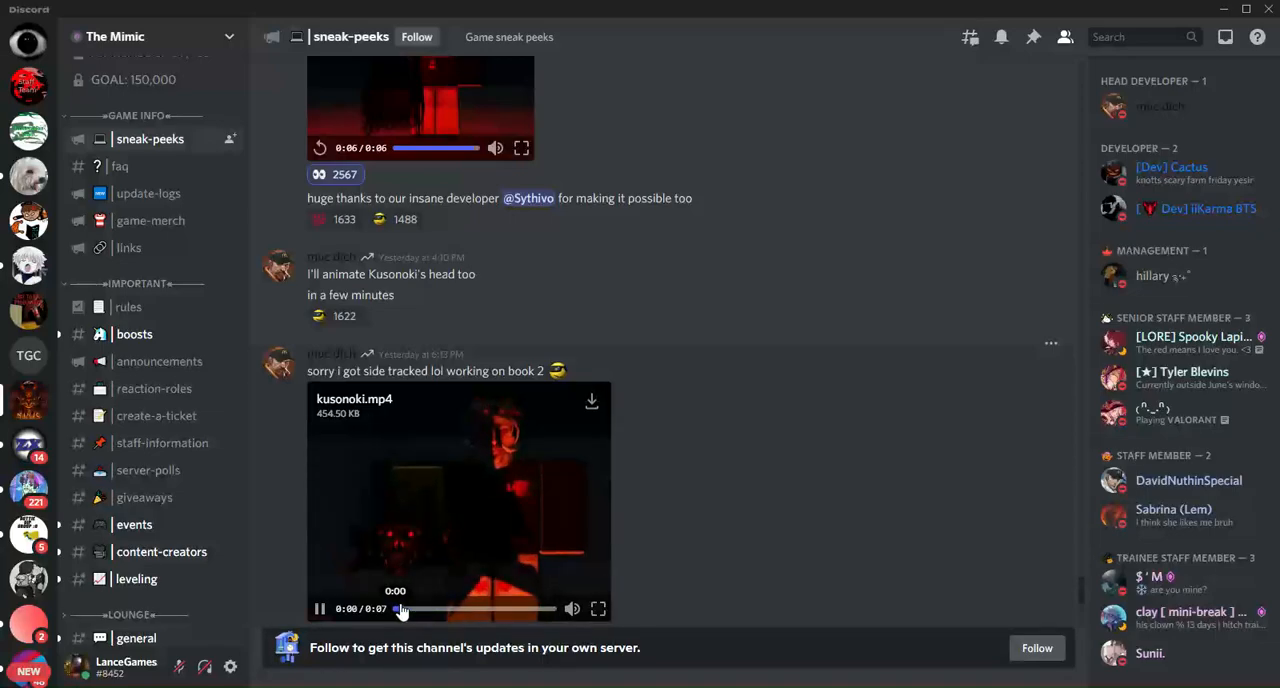
pyautogui.click(319, 608)
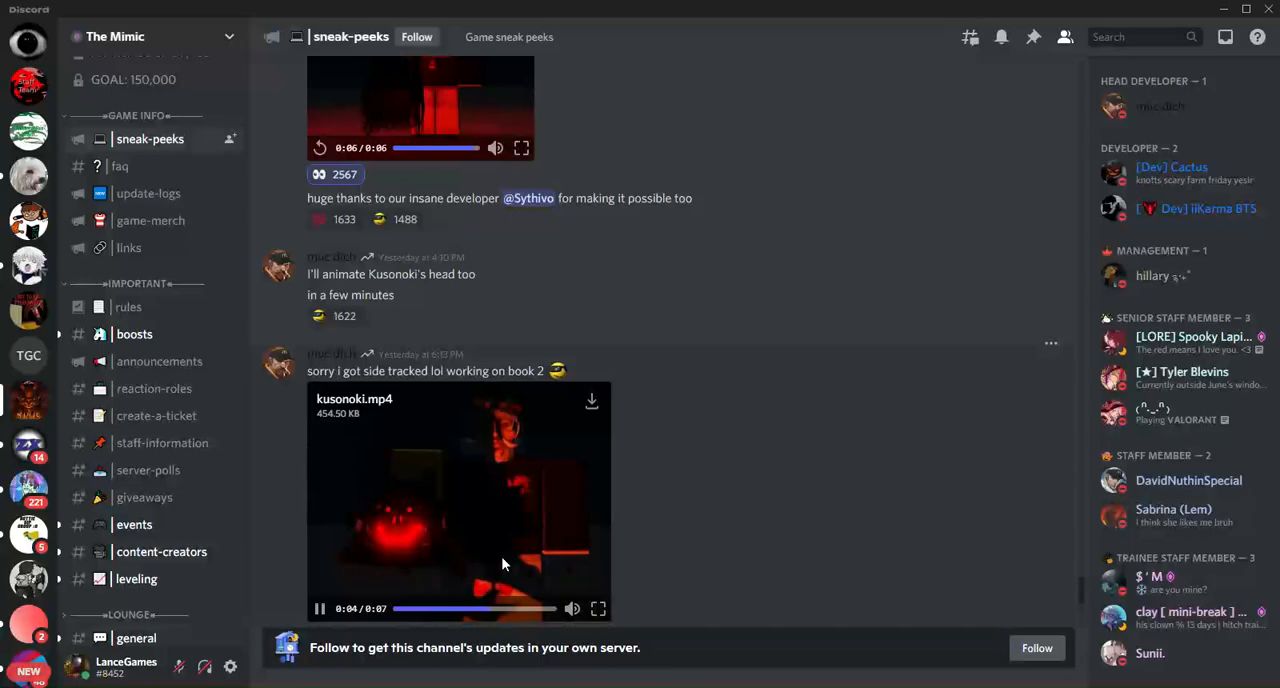
pyautogui.scroll(-3)
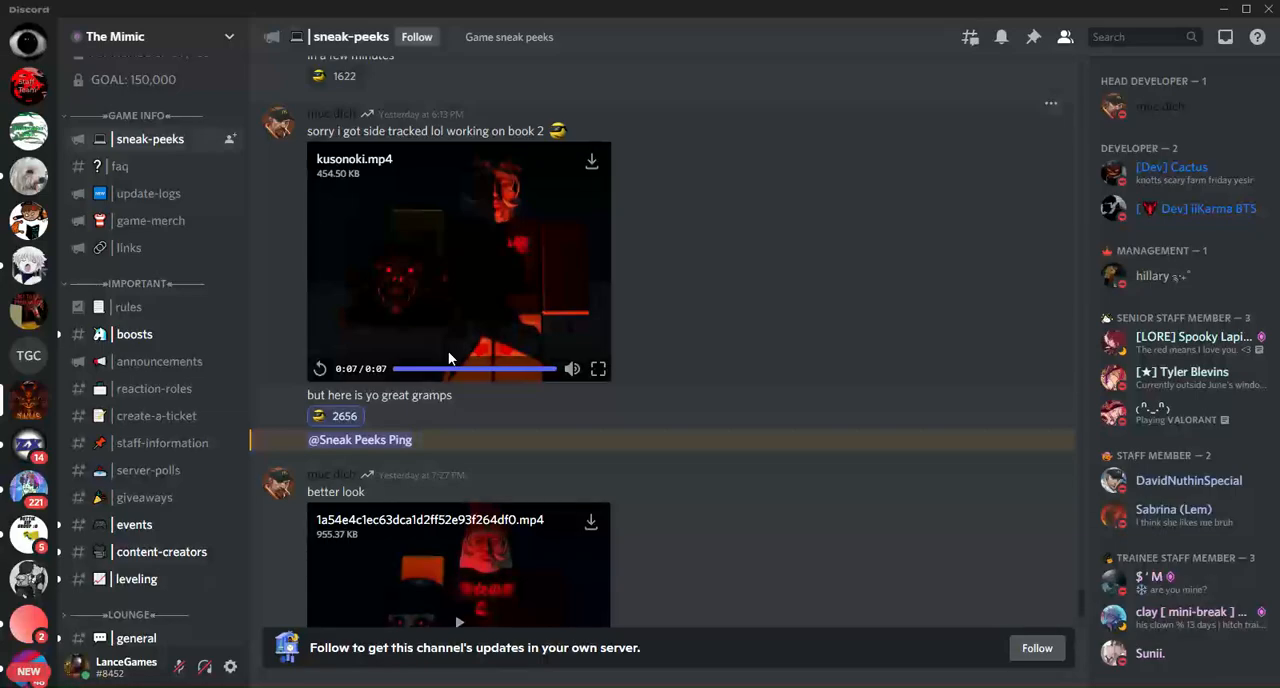
# Play the 'better look' mp4 posted below kusonoki.mp4 to its end.
pyautogui.scroll(-3)
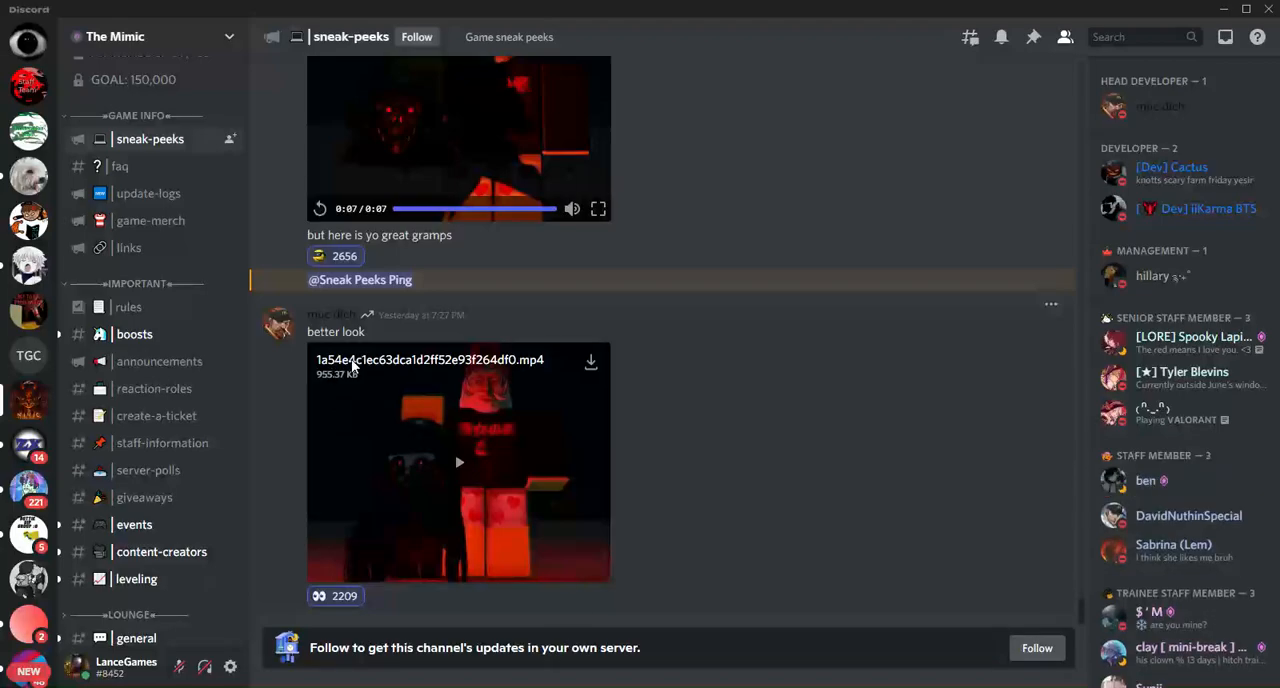
pyautogui.moveTo(462, 470)
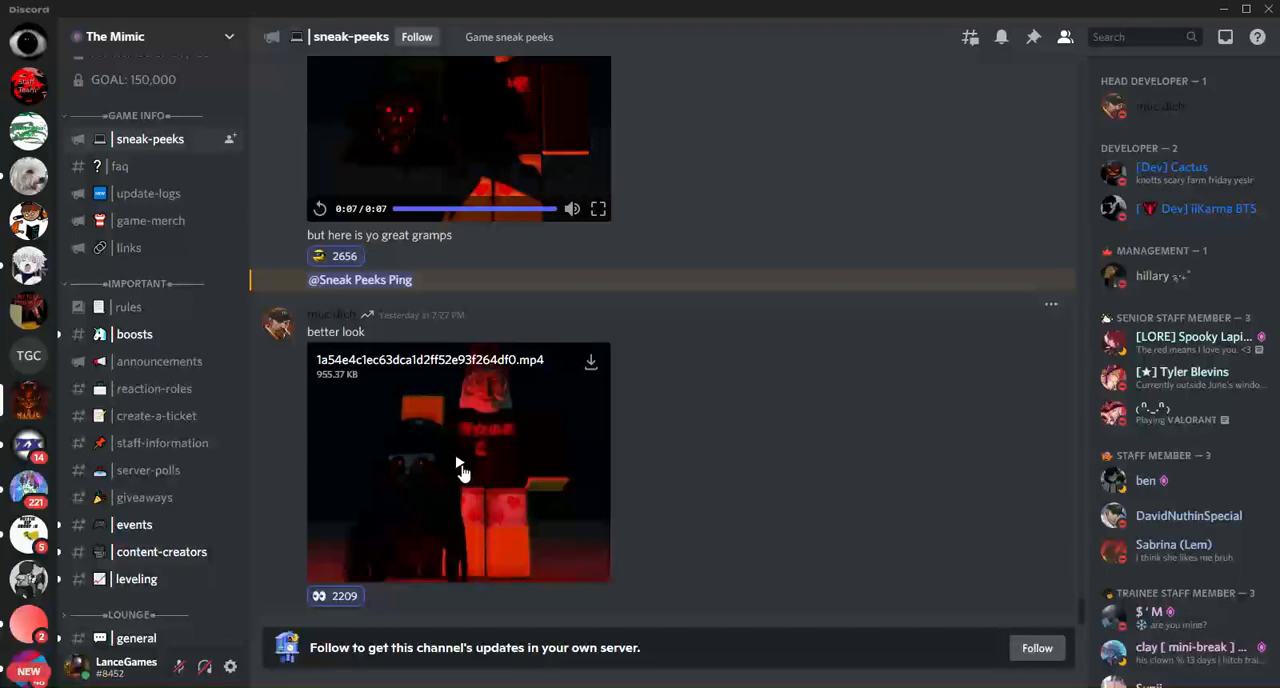
pyautogui.click(458, 463)
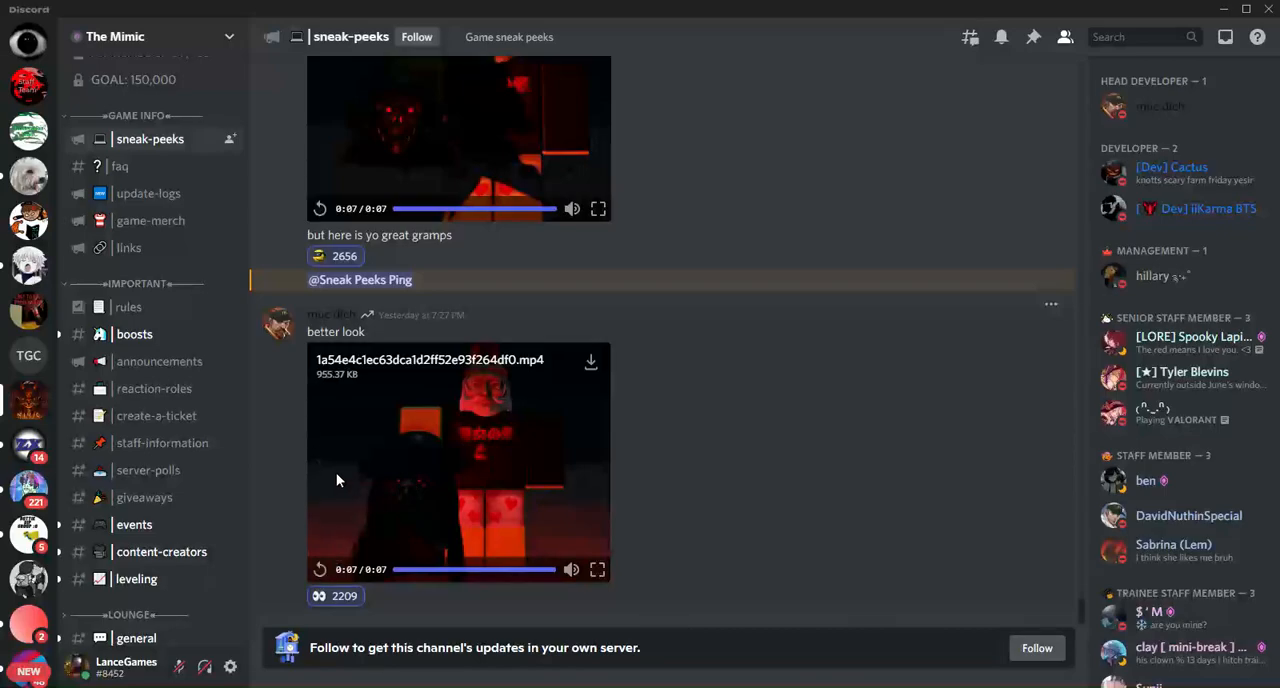
pyautogui.moveTo(330, 477)
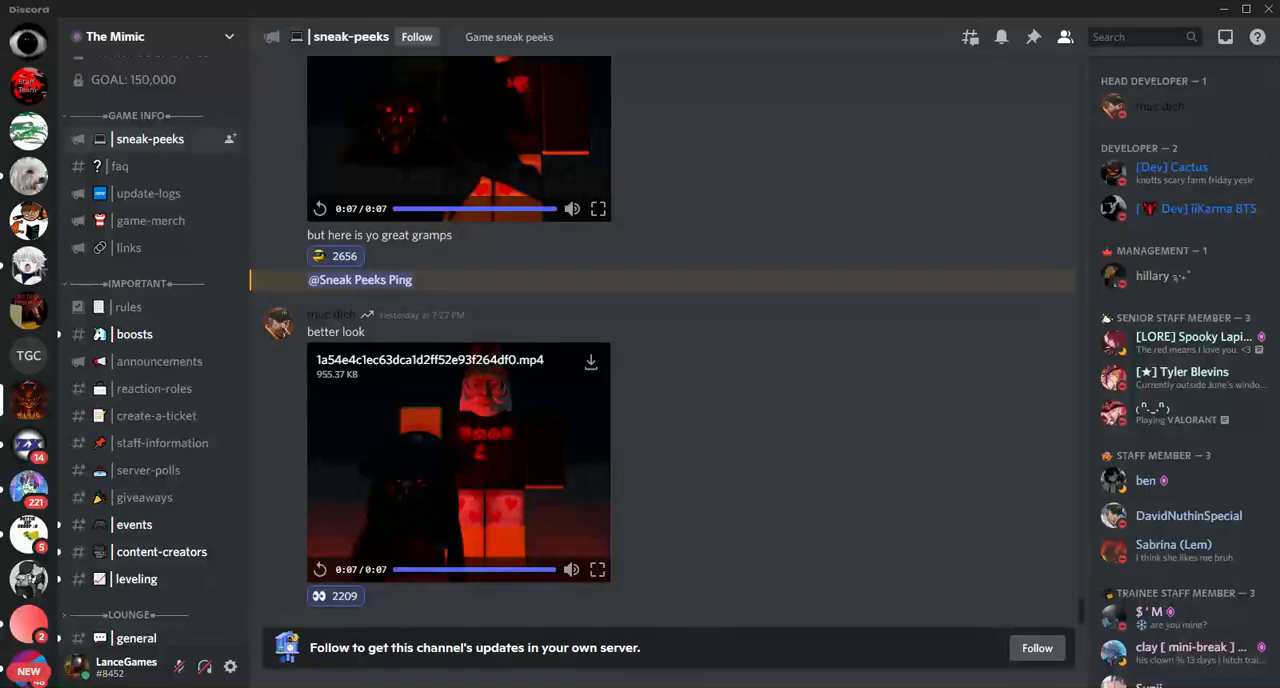
pyautogui.moveTo(357, 225)
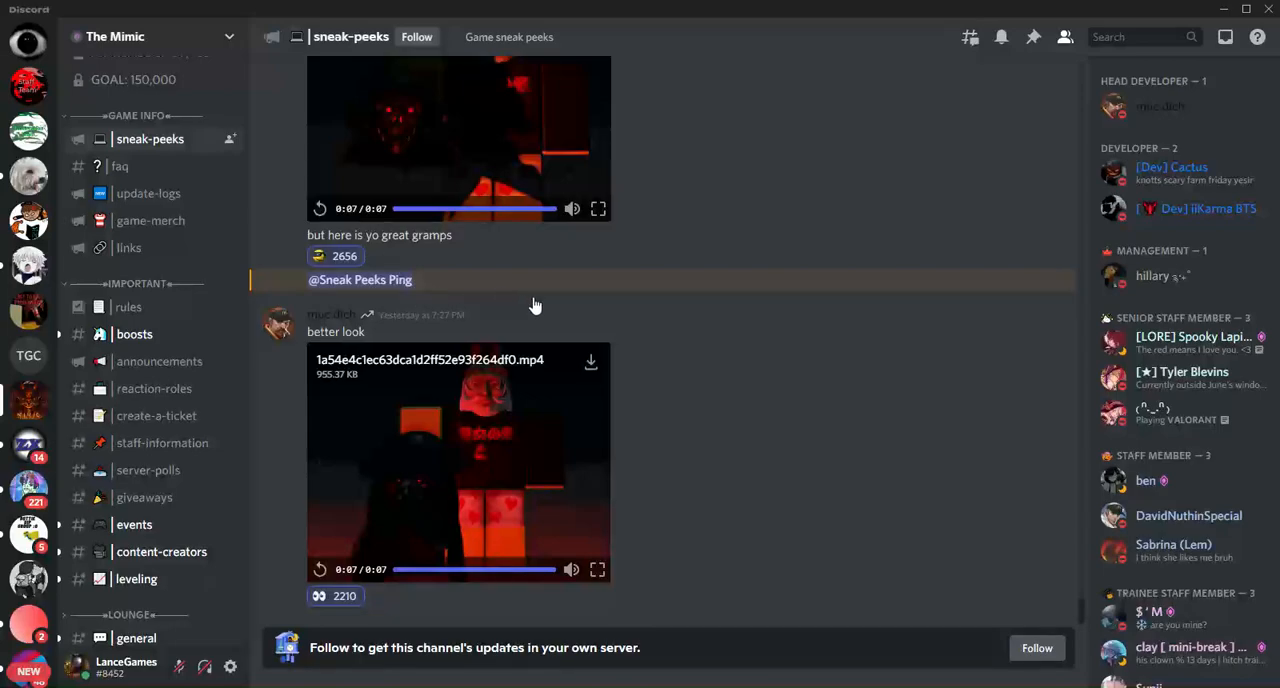
pyautogui.moveTo(619, 325)
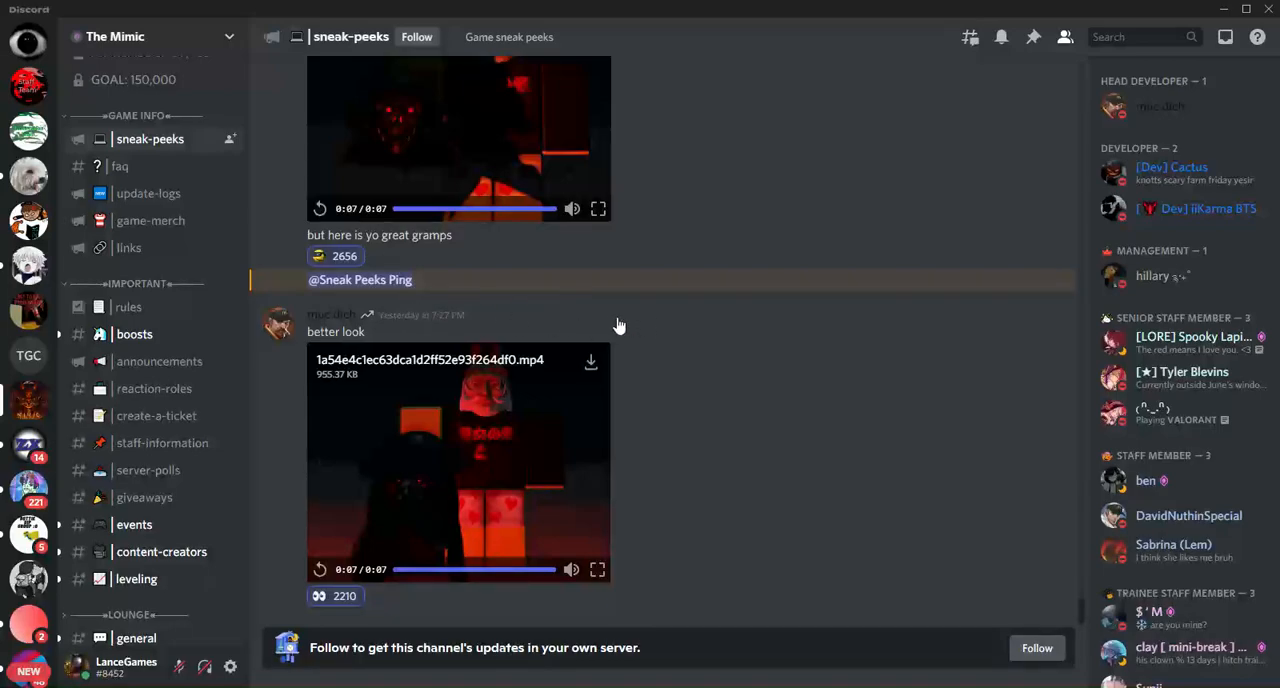
pyautogui.moveTo(645, 380)
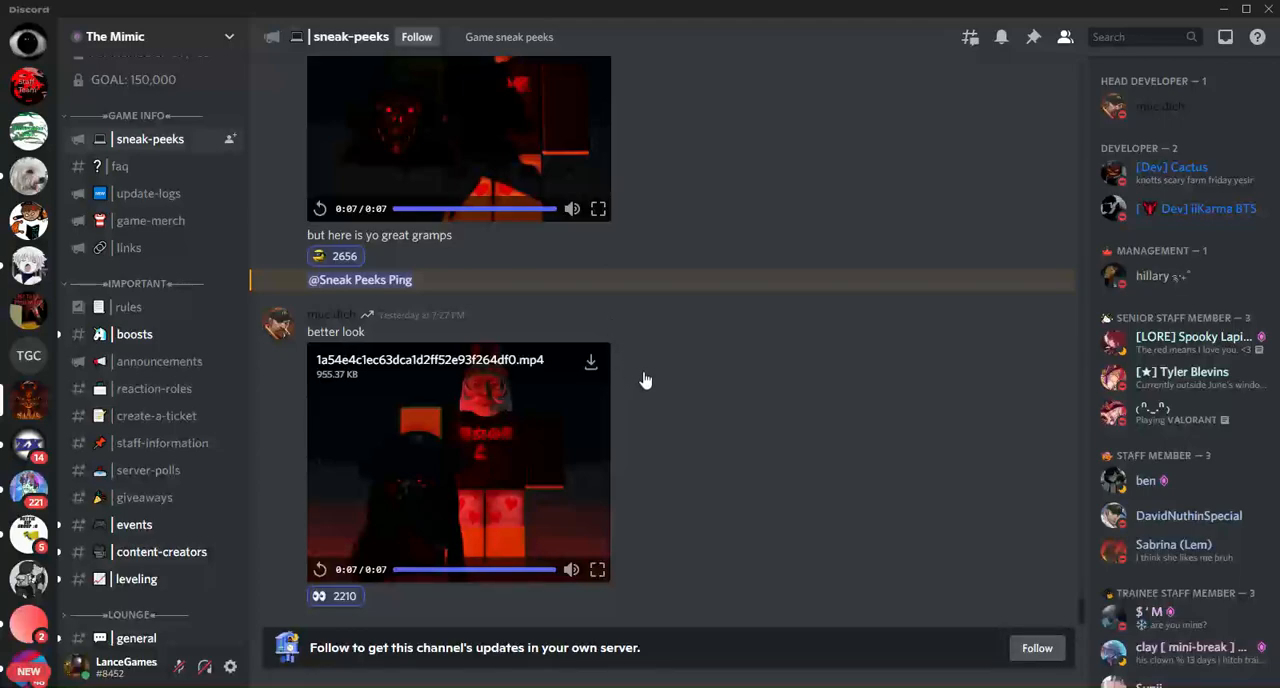
pyautogui.moveTo(640, 390)
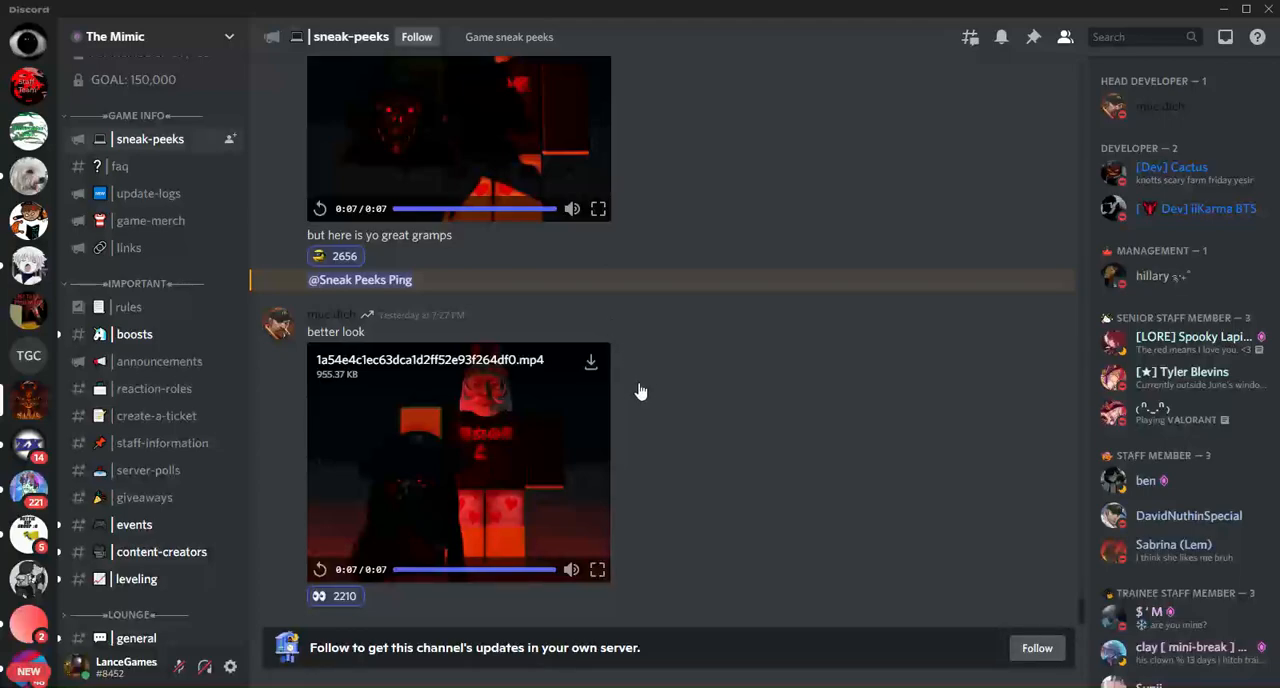
pyautogui.moveTo(634, 388)
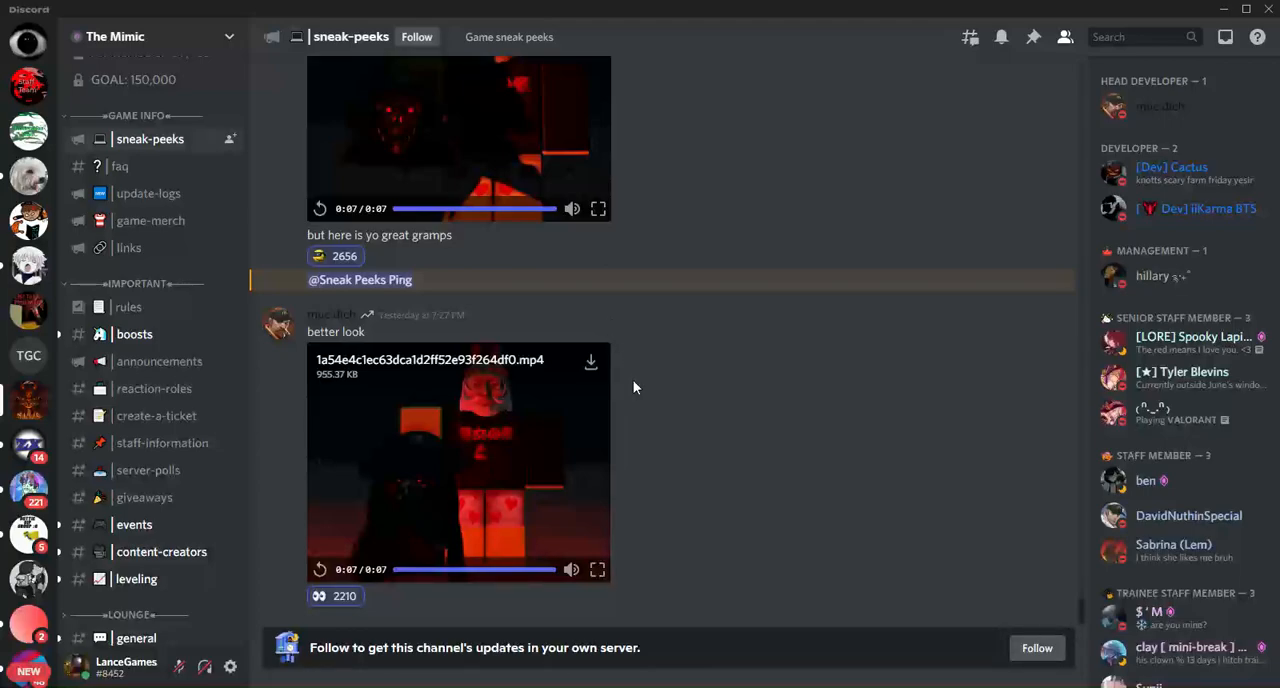
pyautogui.moveTo(504, 322)
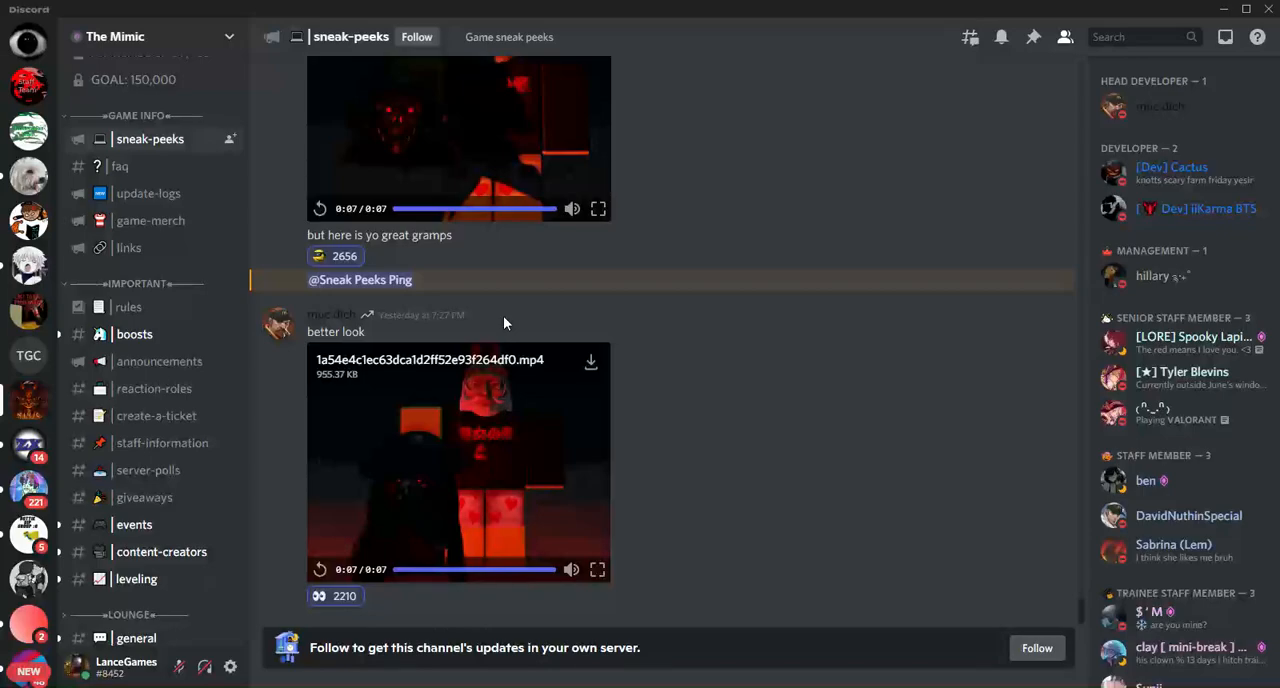
pyautogui.moveTo(510, 325)
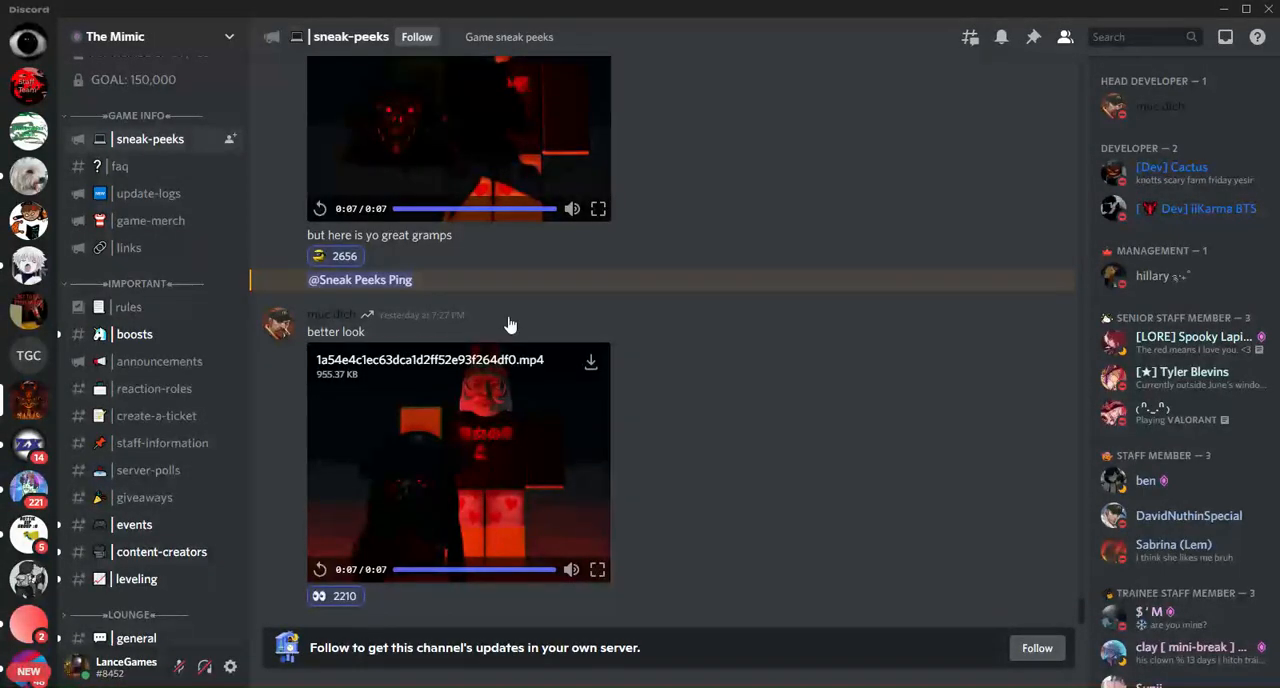
pyautogui.moveTo(533, 358)
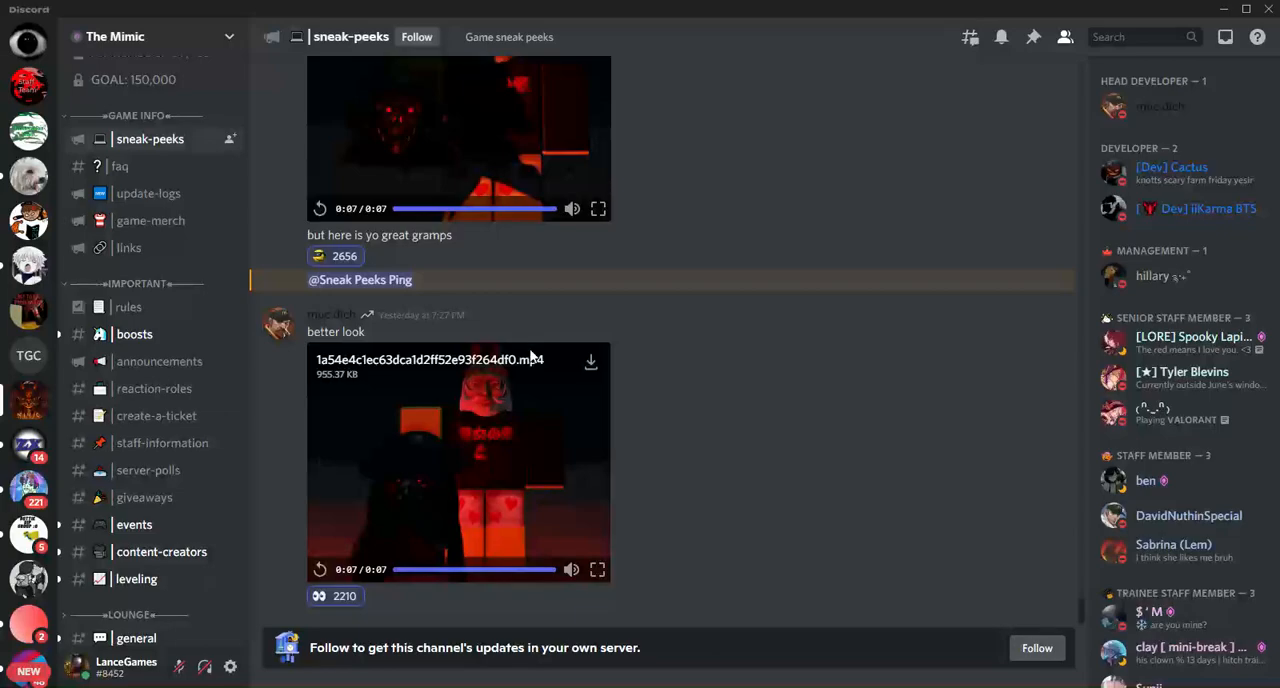
pyautogui.moveTo(520, 357)
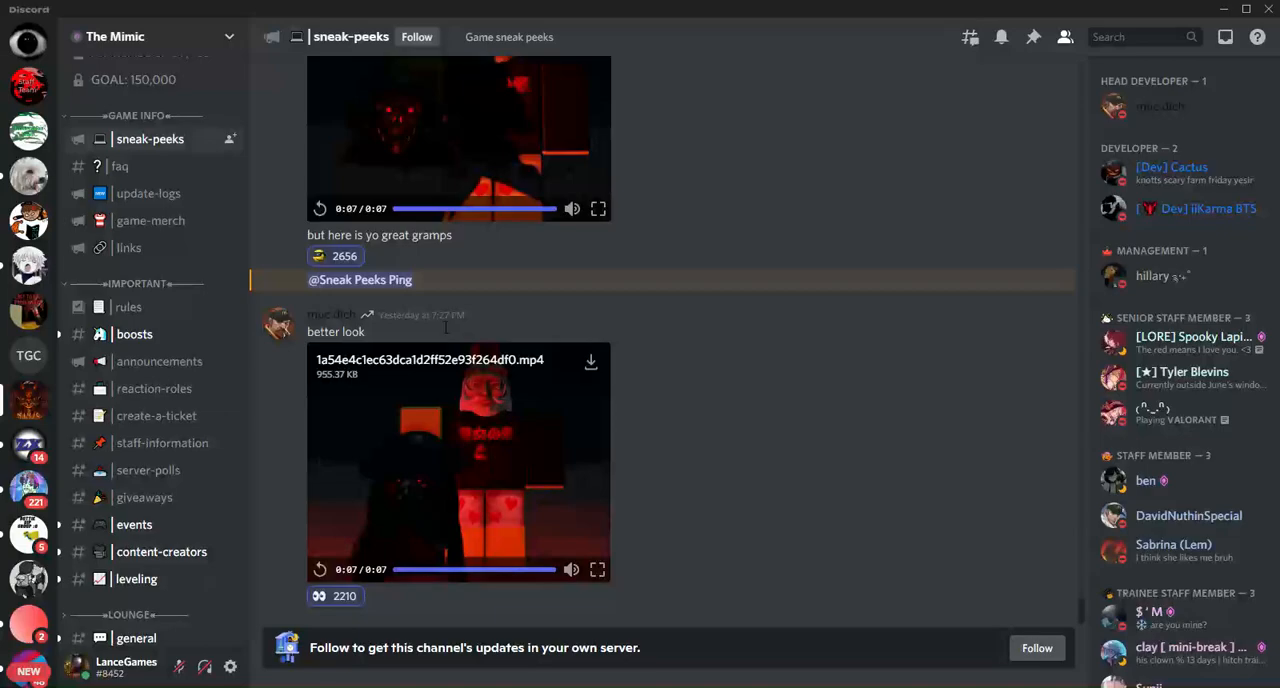
pyautogui.moveTo(435, 379)
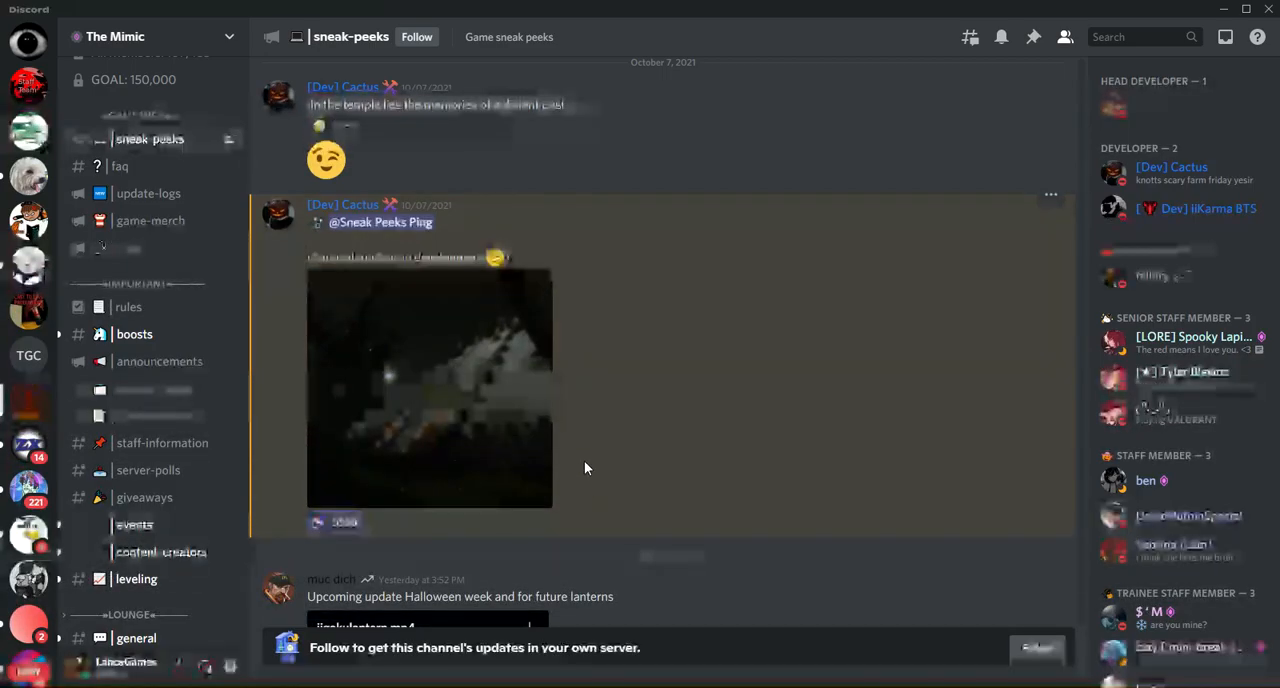
# Return to the corruptedhiachi.mp4 post and the developer thank-you message.
pyautogui.scroll(-3)
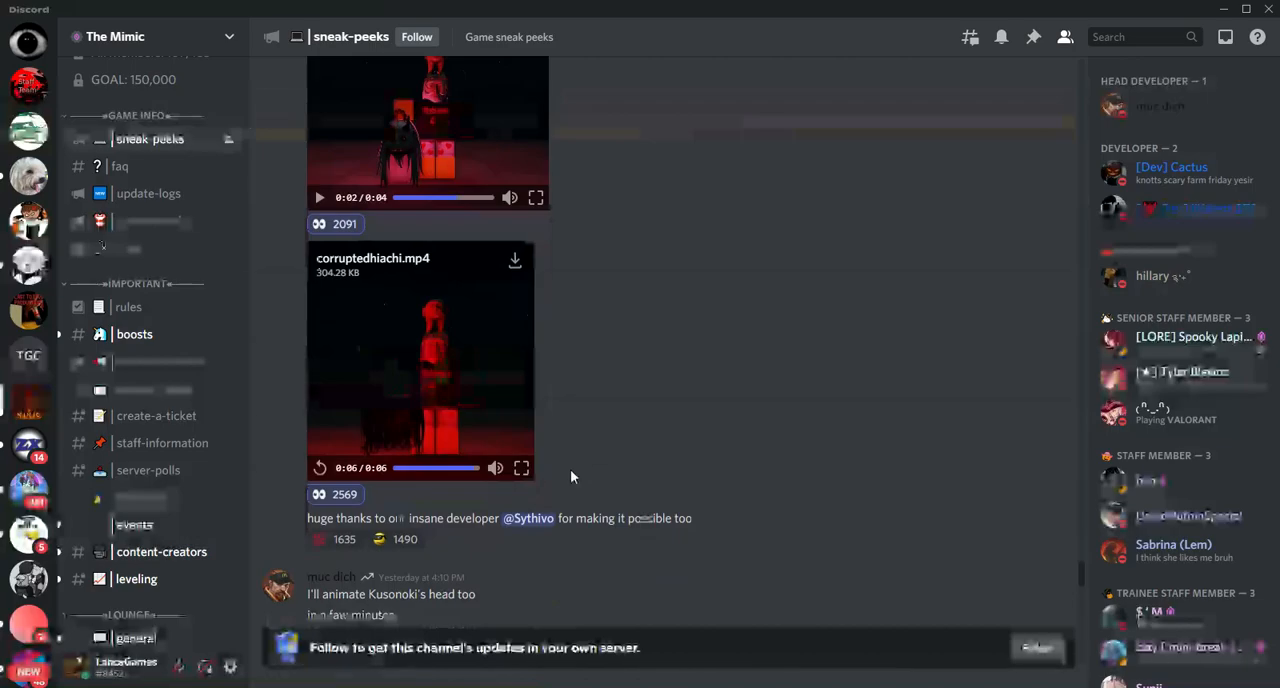